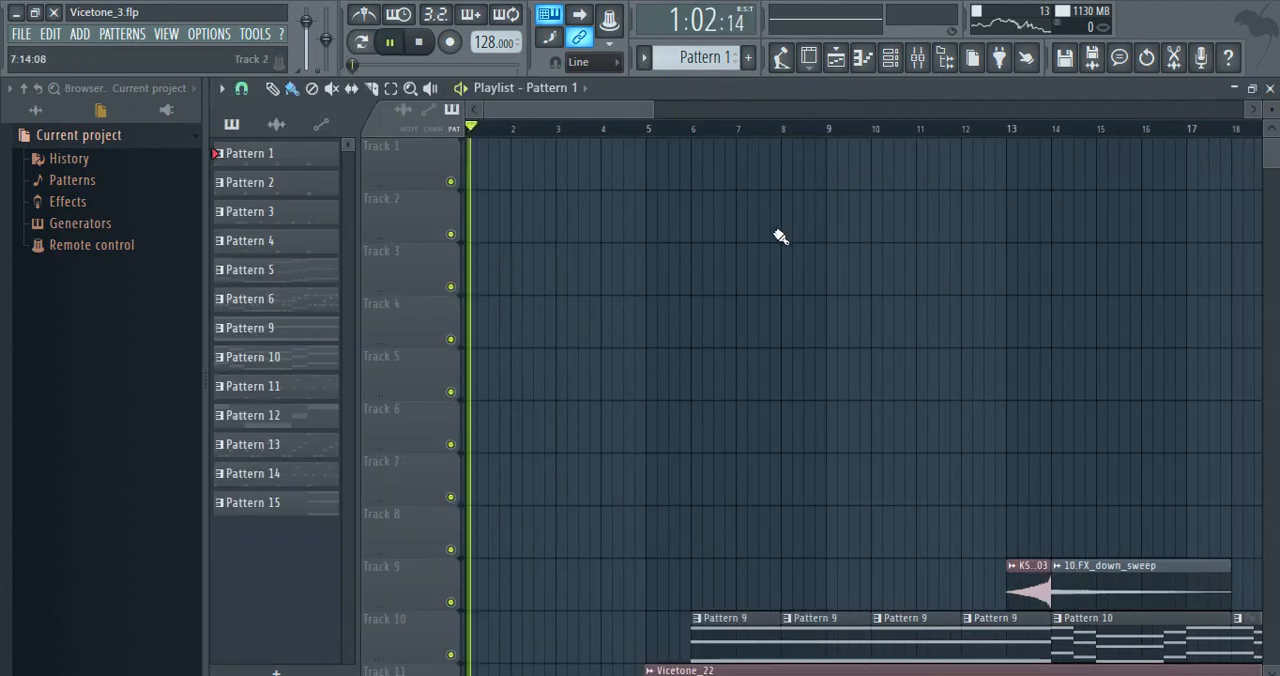
# Play the Vicetone_3 arrangement and scroll the Playlist toward bars 15–31 to show the later pattern, vocal and FX clips.
pyautogui.click(670, 128)
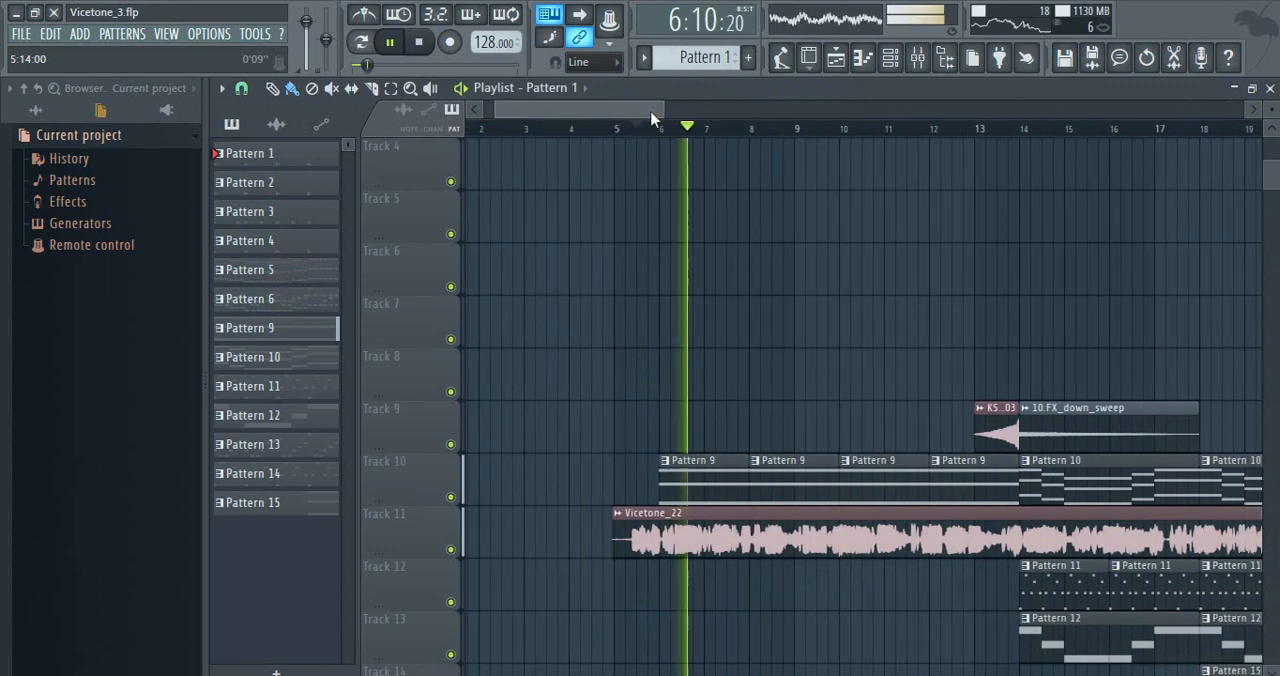
pyautogui.hscroll(3)
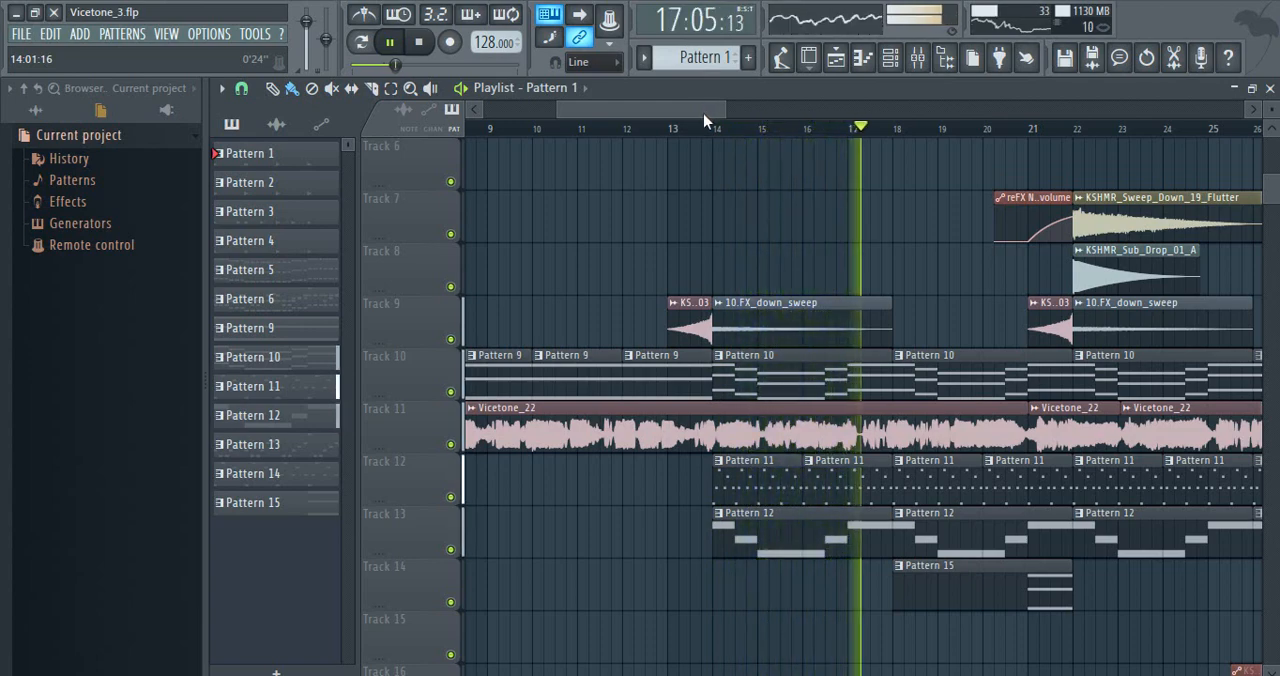
pyautogui.hscroll(3)
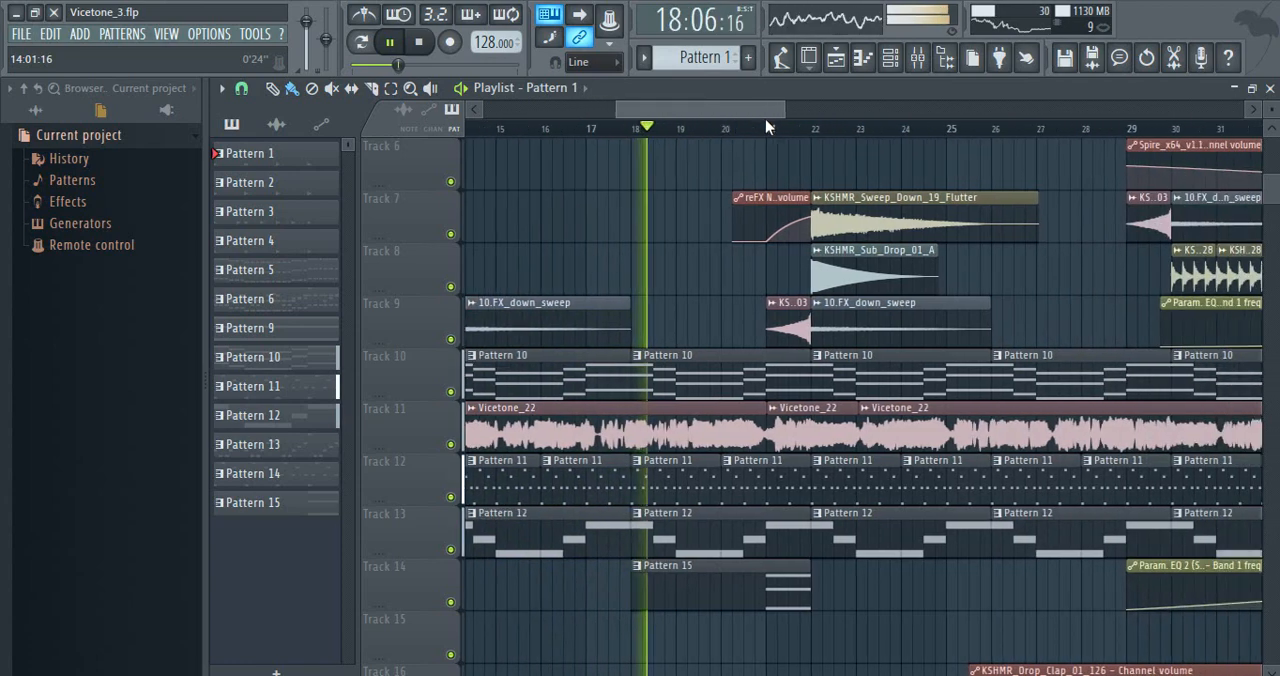